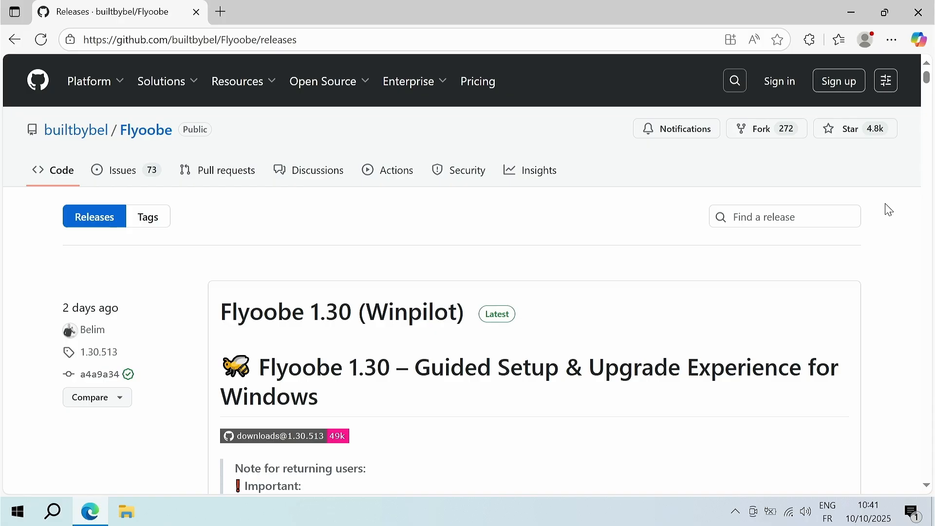
Step: Extract the downloaded FlyoobeApp zip into the FlyoobeApp folder
scroll("down", 3)
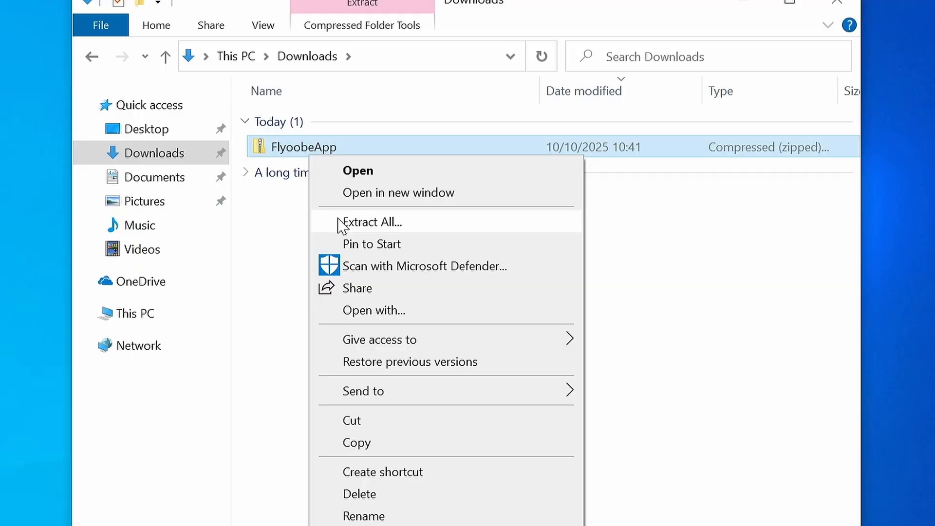
left_click(371, 222)
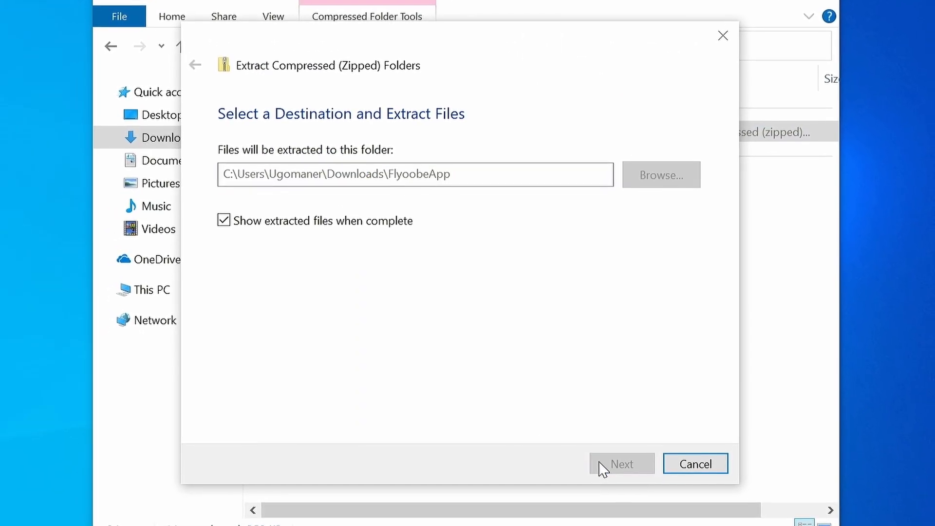
left_click(621, 464)
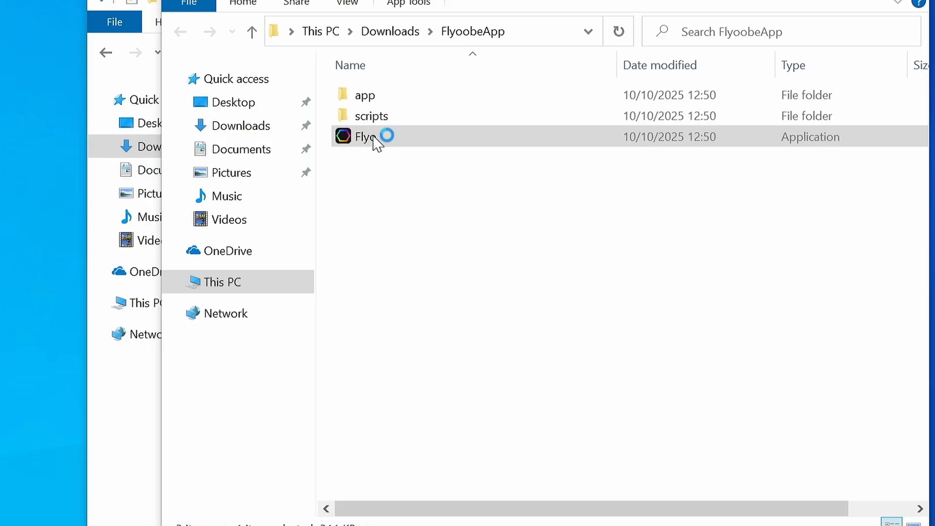
Step: Launch Flyo and allow the unrecognised app past SmartScreen via More info and Run anyway
double_click(360, 136)
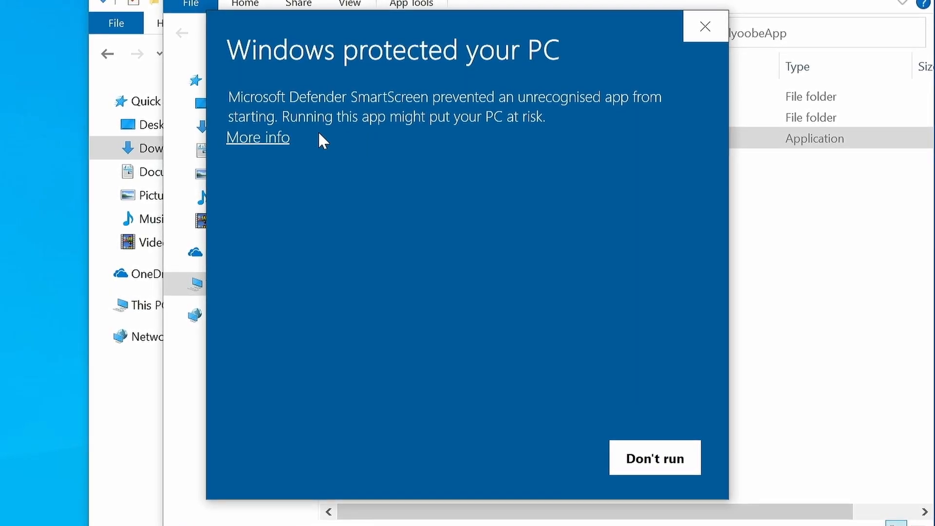
left_click(257, 137)
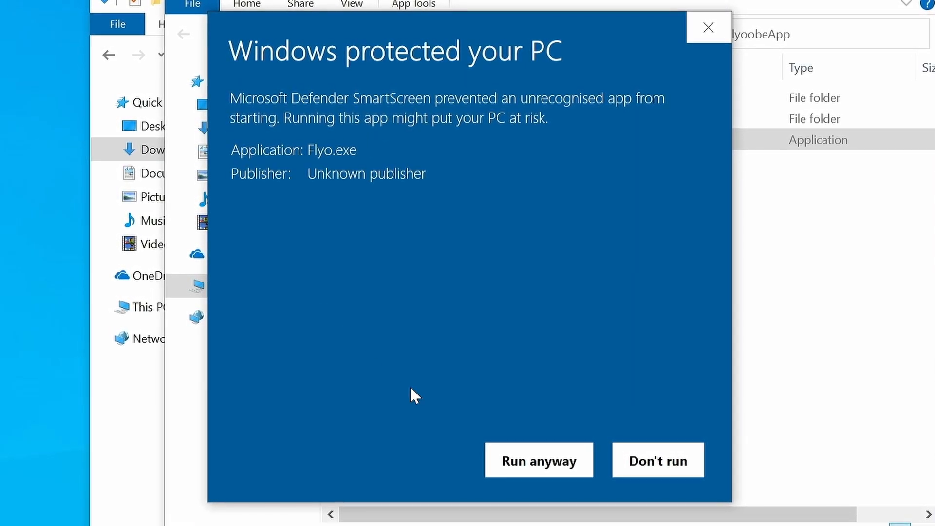
left_click(538, 460)
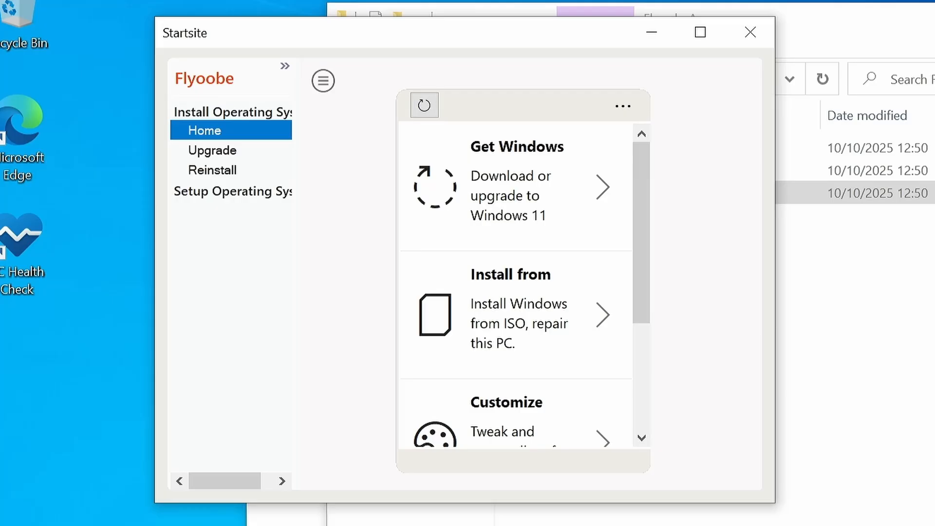
Step: From Get Windows, use the Fido downloader set to Windows 11 25H2 to reach Microsoft's download page
left_click(699, 32)
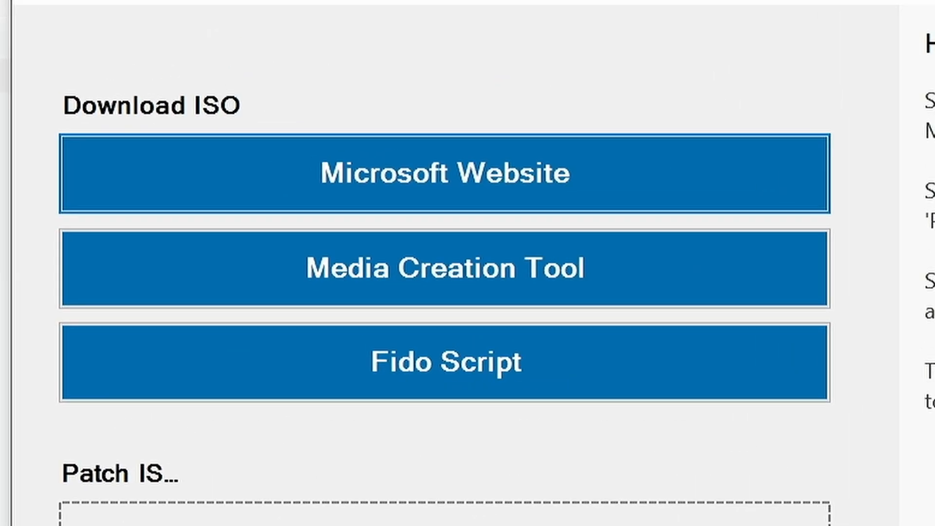
left_click(446, 361)
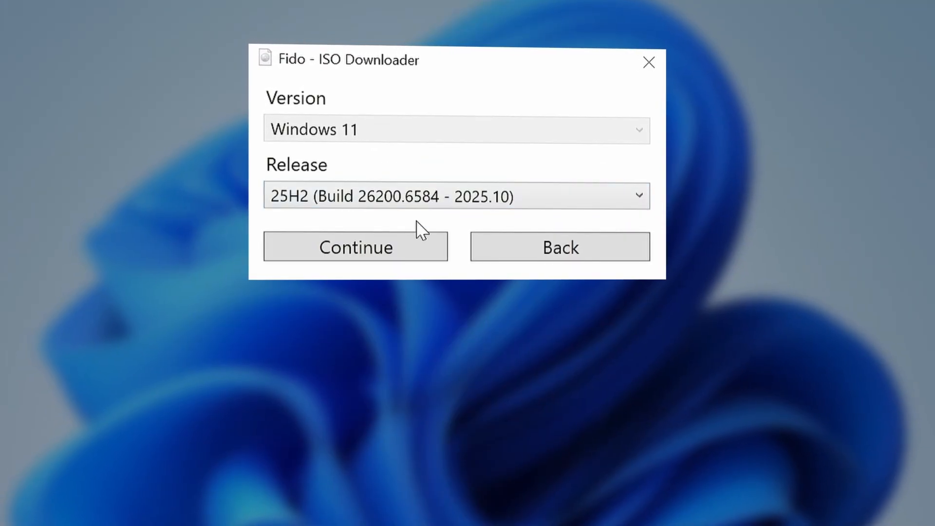
left_click(355, 247)
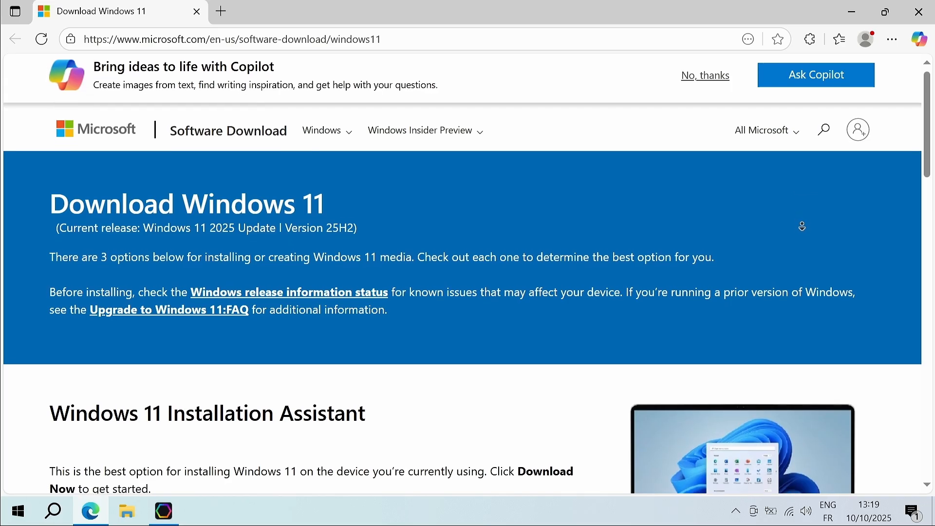
Step: Choose the Windows 11 x64 disk image in the Select Download dropdown
scroll("down", 3)
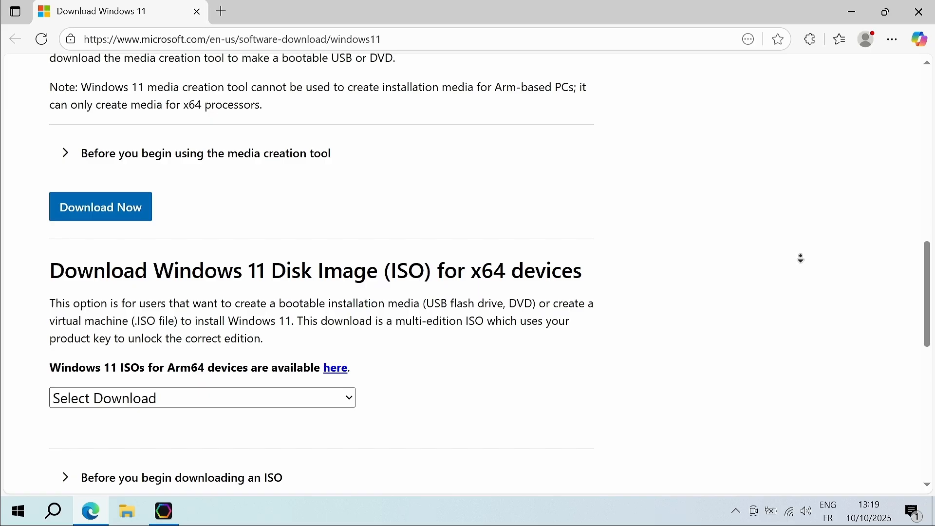
left_click(202, 398)
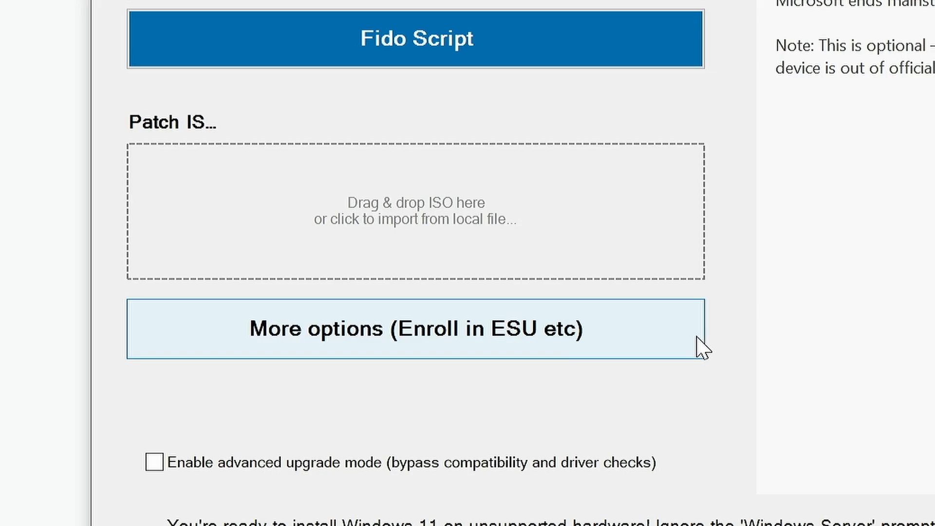
Step: From More options, select the downloaded Windows 11 ISO from this computer
left_click(416, 329)
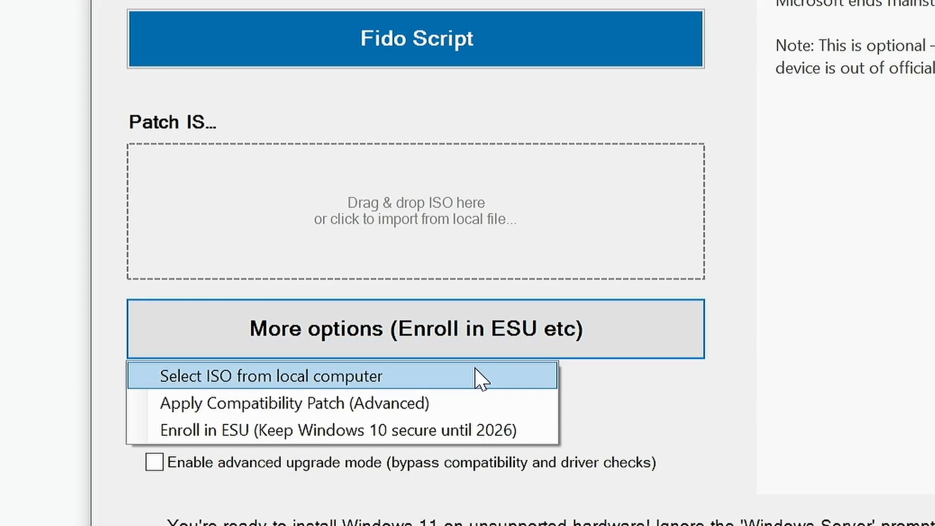
left_click(270, 376)
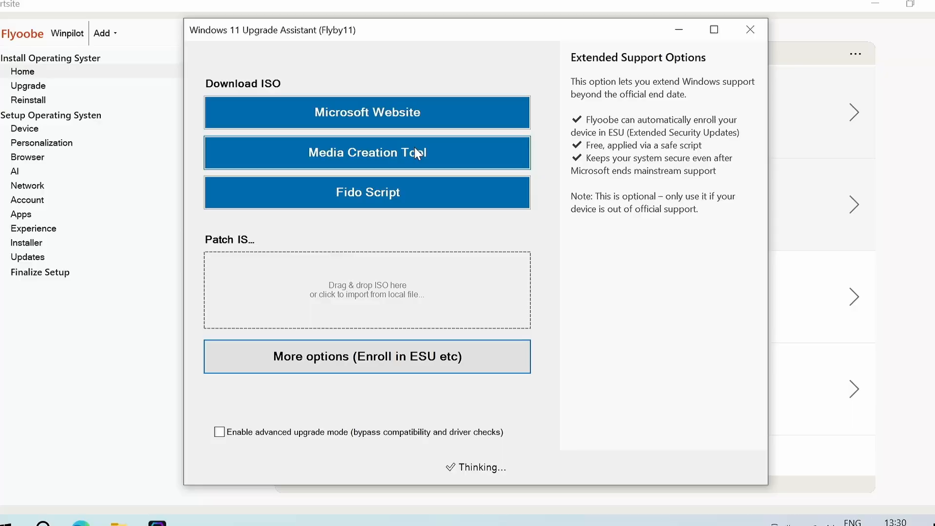
left_click(367, 152)
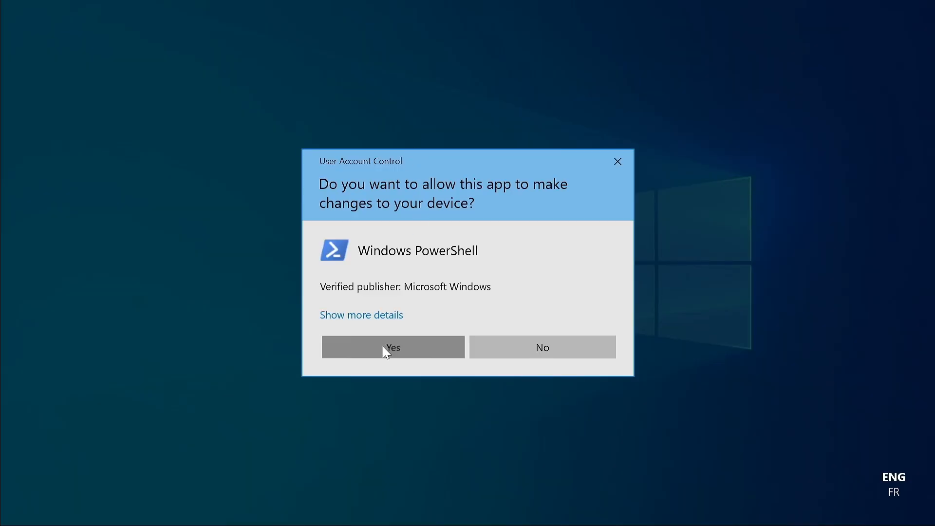
Step: Allow PowerShell to run, continue setup and accept the licence terms
left_click(393, 347)
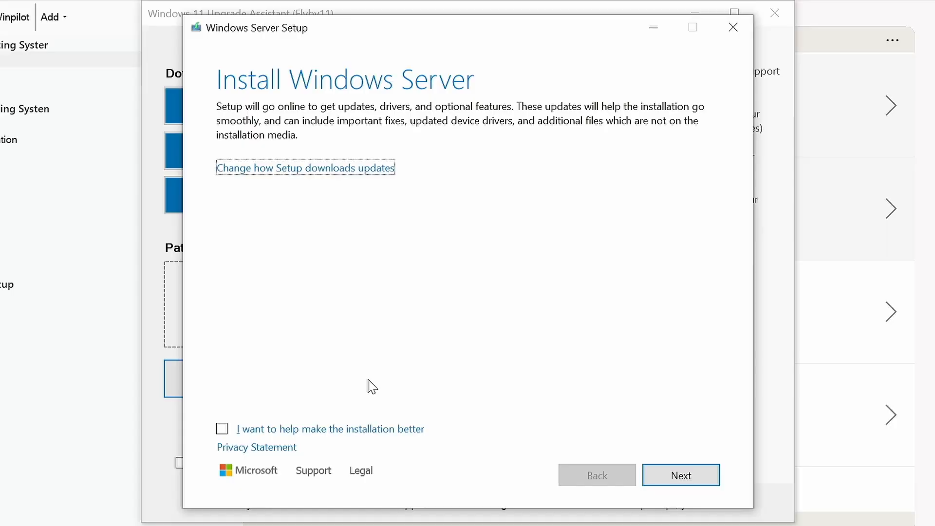
left_click(680, 476)
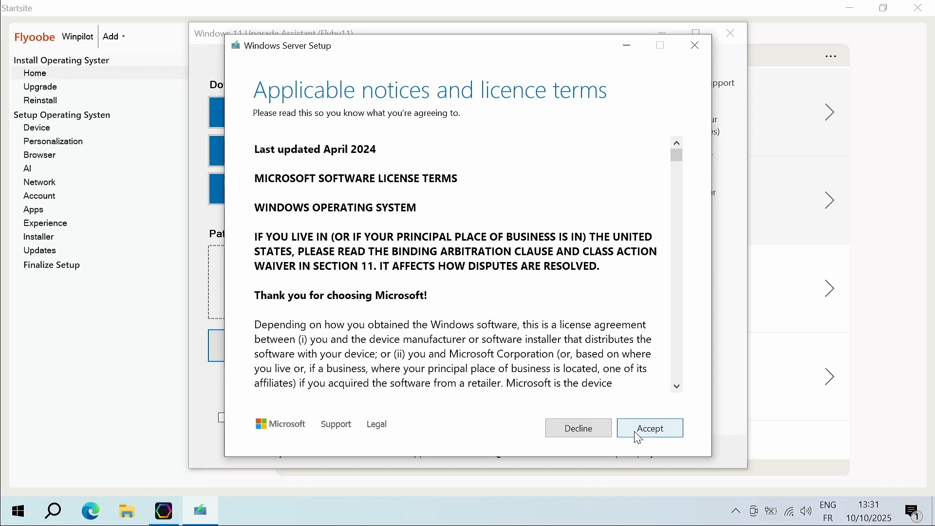
left_click(650, 429)
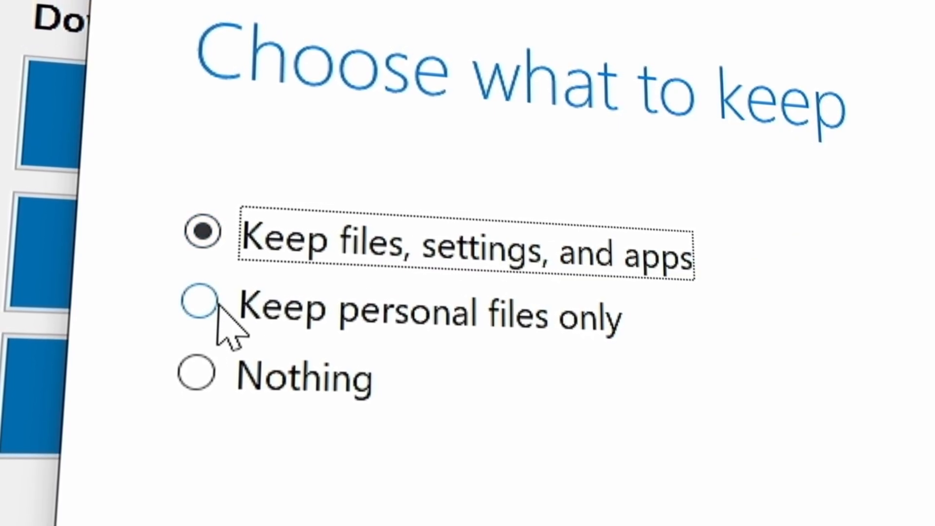
Step: Keep files, settings and apps and install Windows 11 Home
left_click(197, 381)
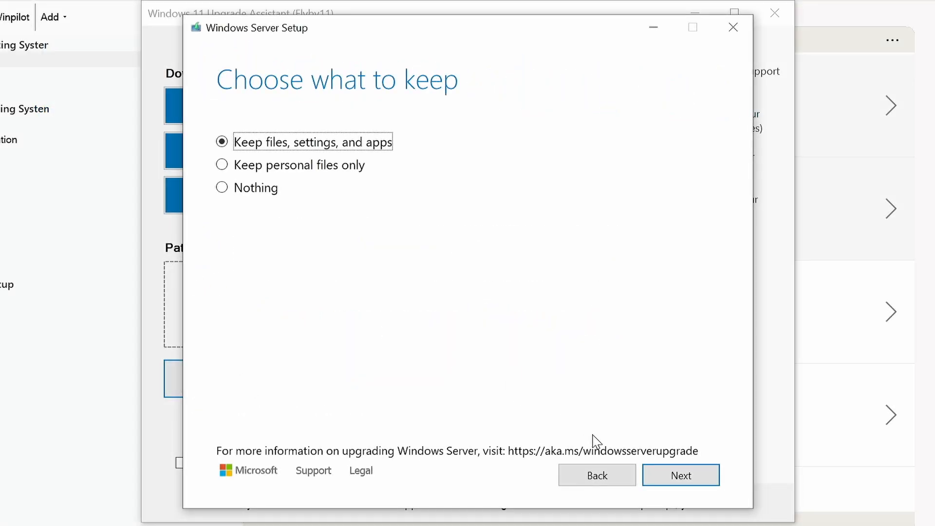
left_click(681, 475)
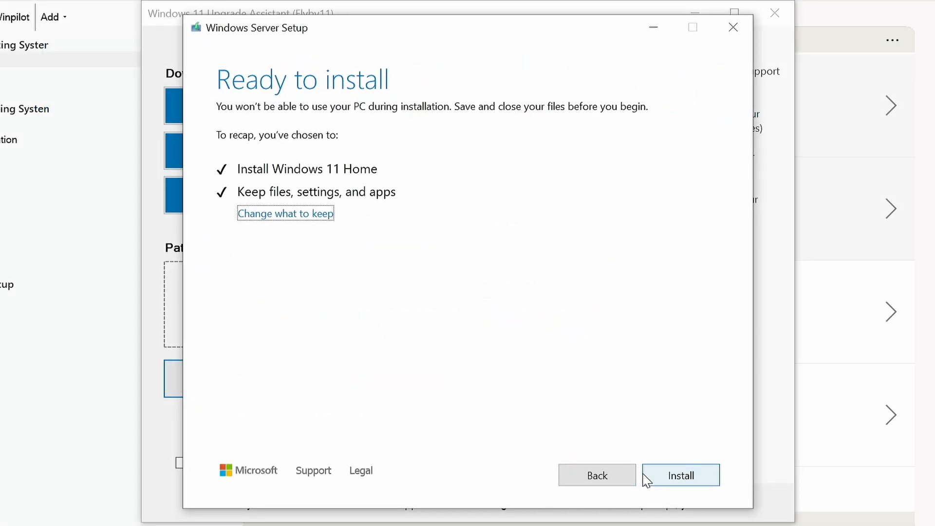
left_click(679, 476)
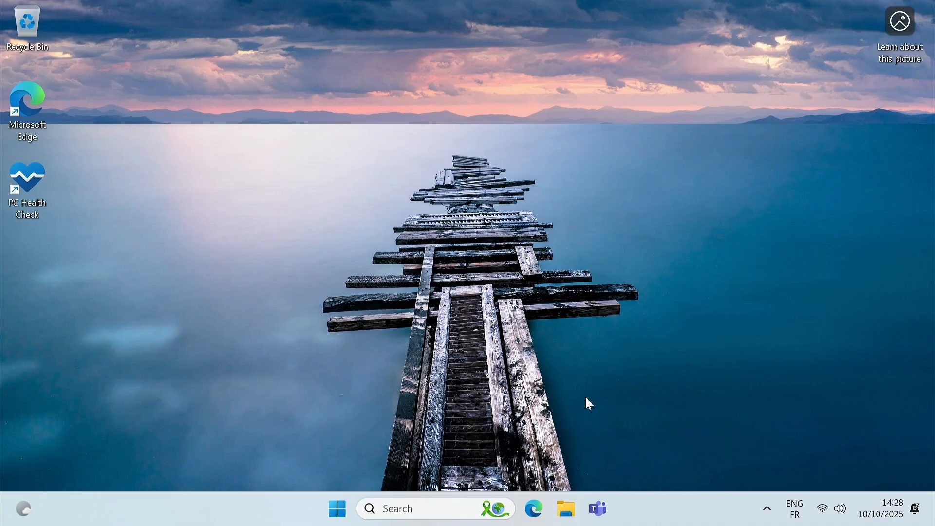
Step: In Settings > System, view About for the device and Windows specifications
left_click(615, 509)
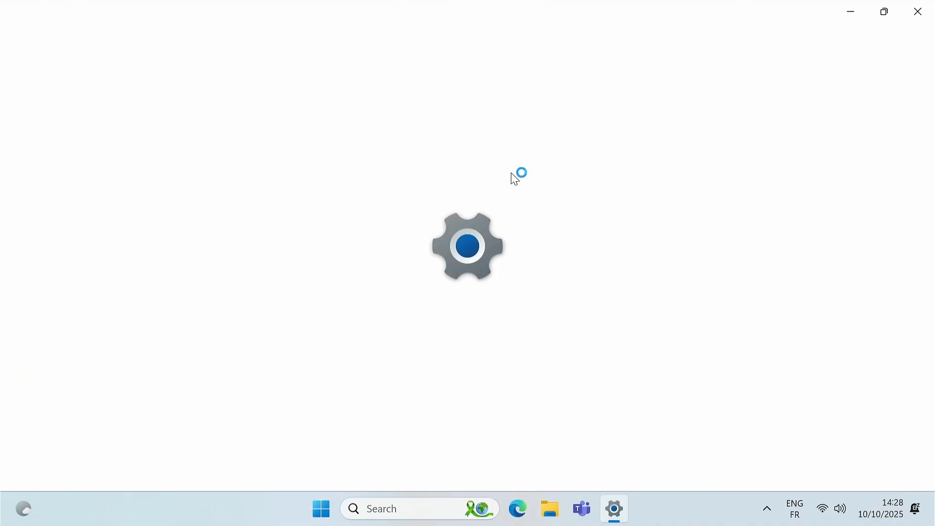
left_click(613, 508)
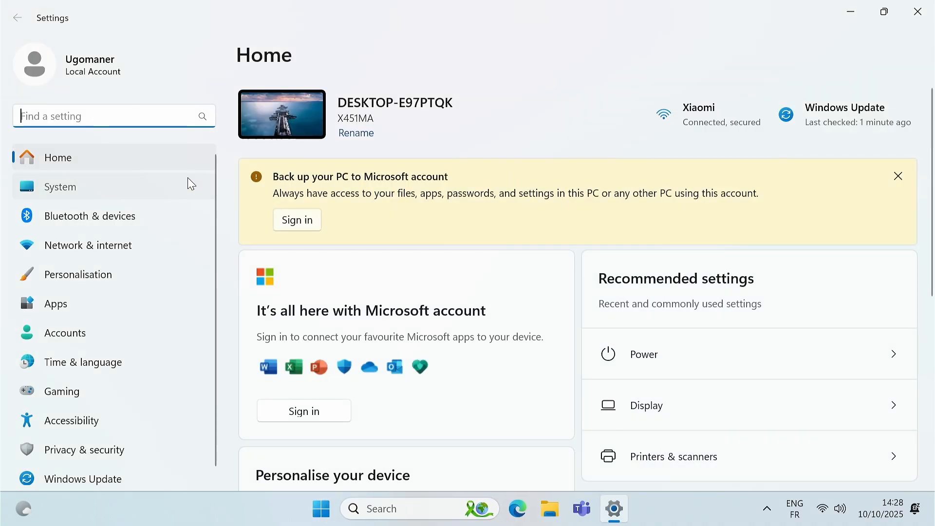
left_click(60, 187)
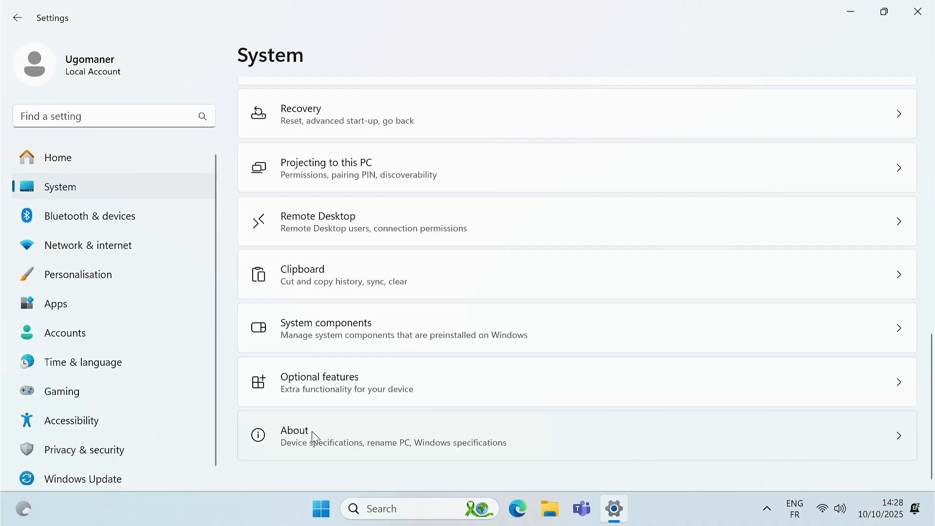
left_click(310, 435)
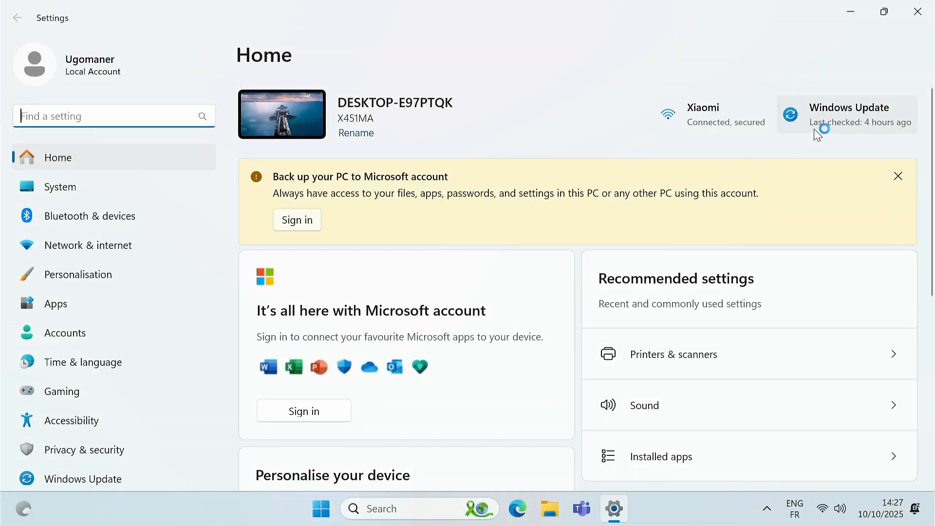
Step: In Windows Update, check for new updates
left_click(847, 113)
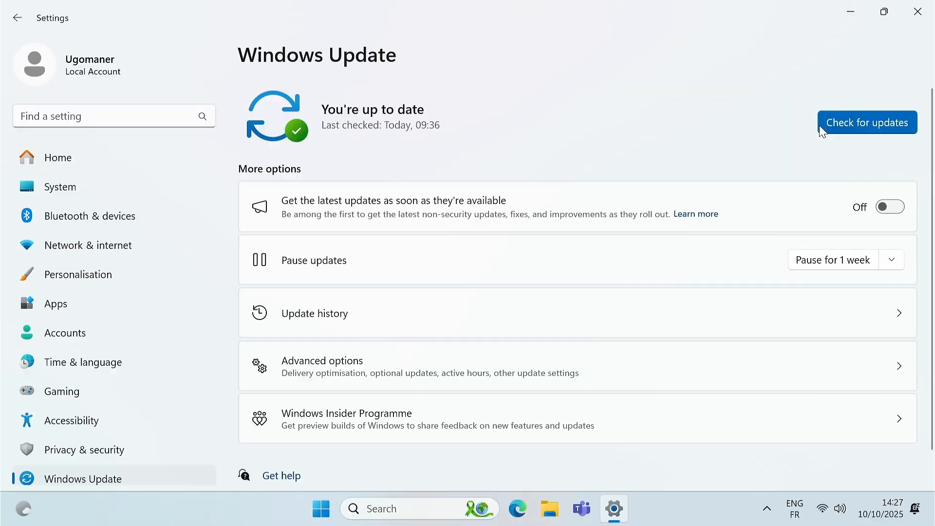
left_click(868, 122)
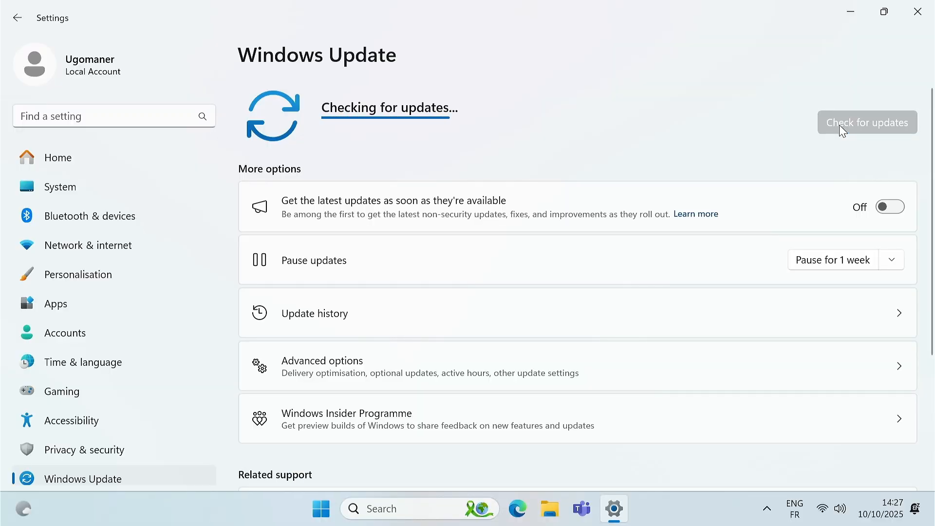